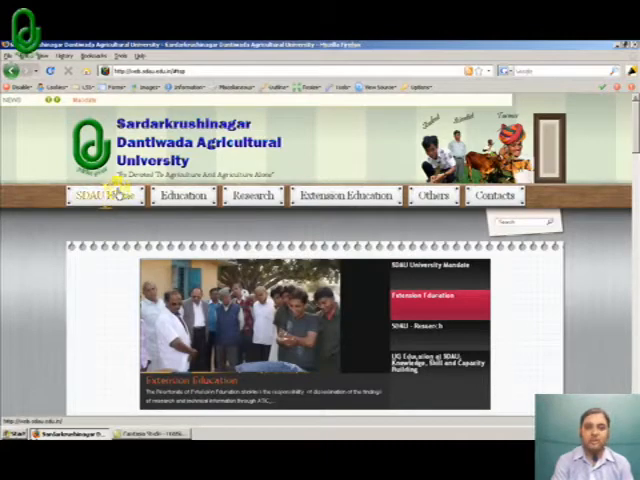
# Browse the homepage's top navigation menus and their drop-down items.
pyautogui.click(252, 196)
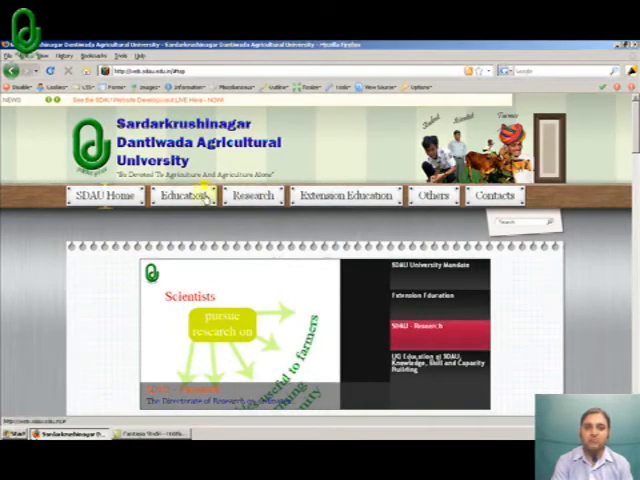
pyautogui.click(184, 196)
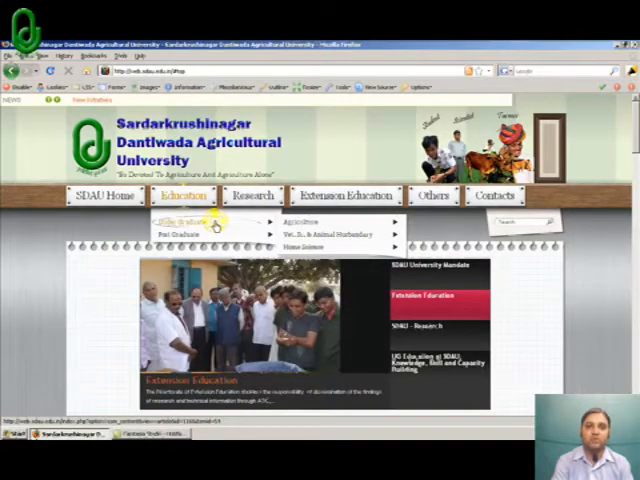
pyautogui.click(252, 196)
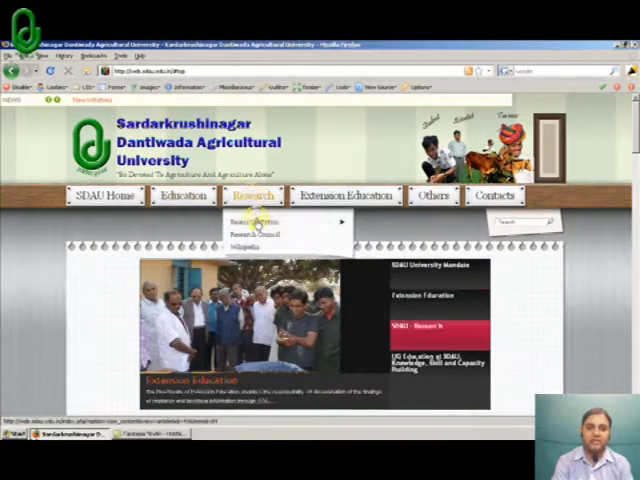
pyautogui.click(256, 220)
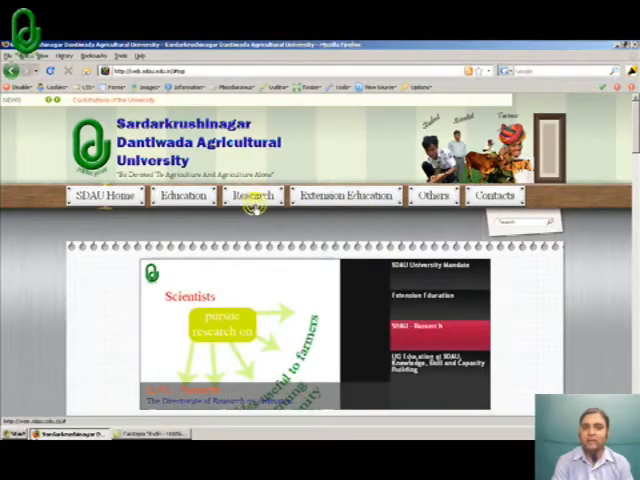
pyautogui.click(252, 196)
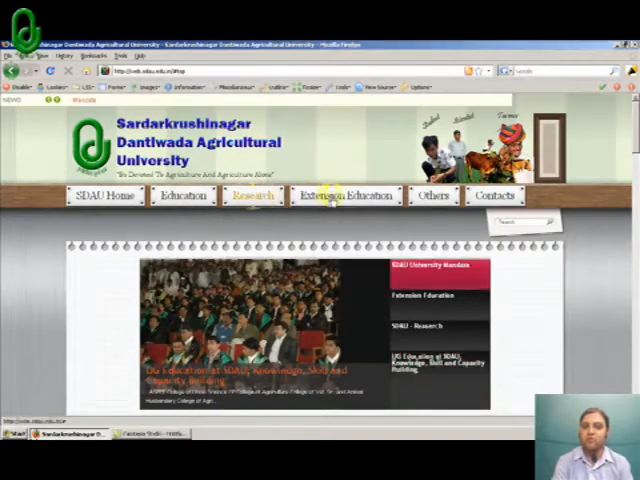
pyautogui.click(346, 196)
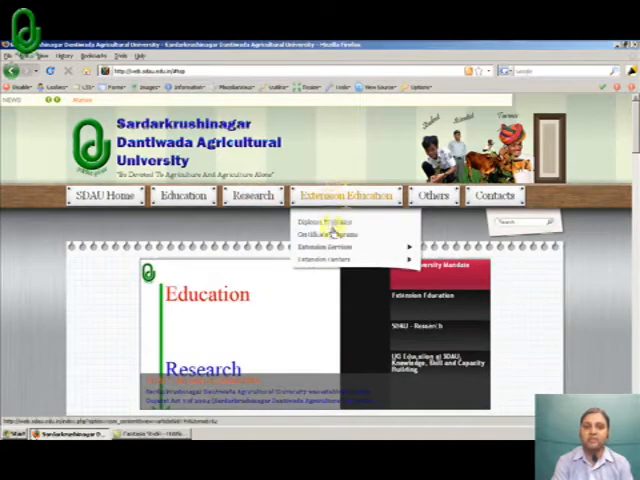
pyautogui.moveTo(330, 246)
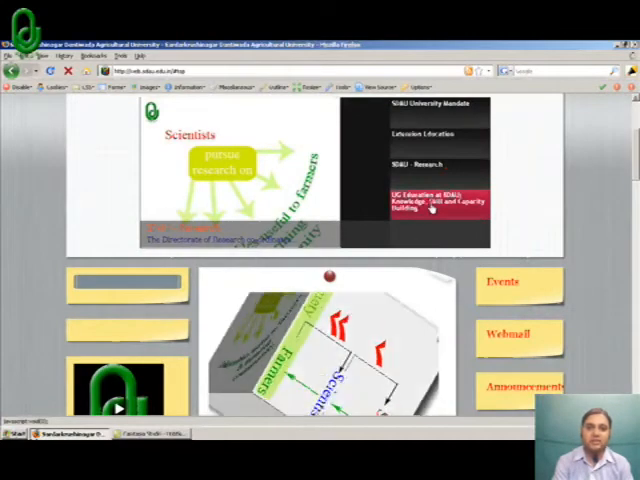
# Scroll past the slideshow to the Announcements, upcoming events and More Articles college links.
pyautogui.scroll(-3)
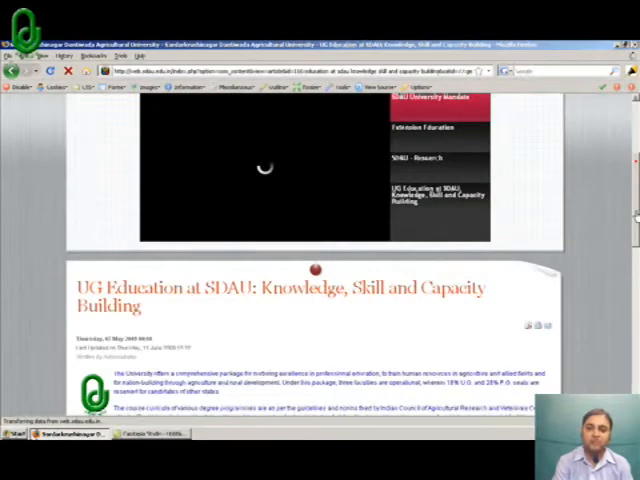
pyautogui.scroll(-3)
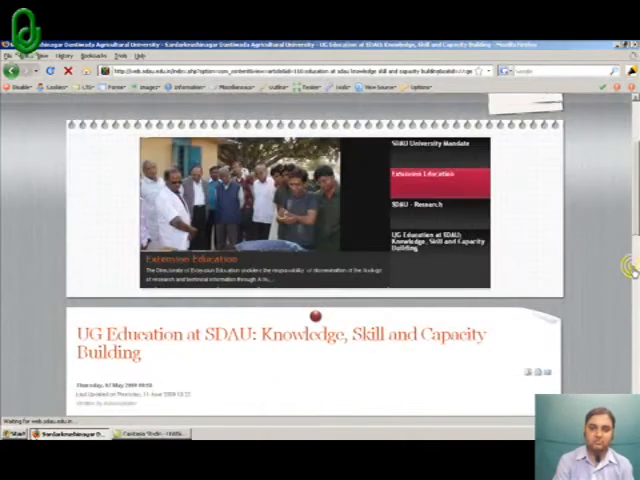
pyautogui.scroll(3)
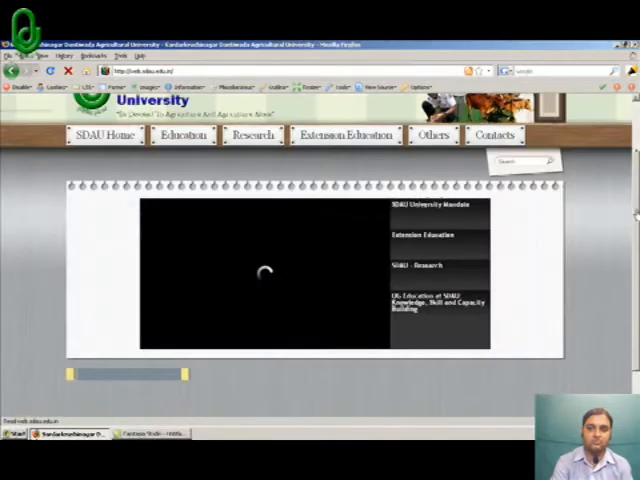
pyautogui.scroll(-3)
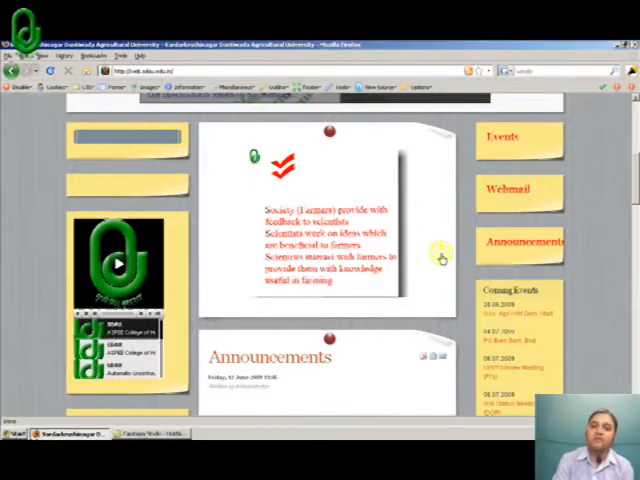
pyautogui.scroll(-3)
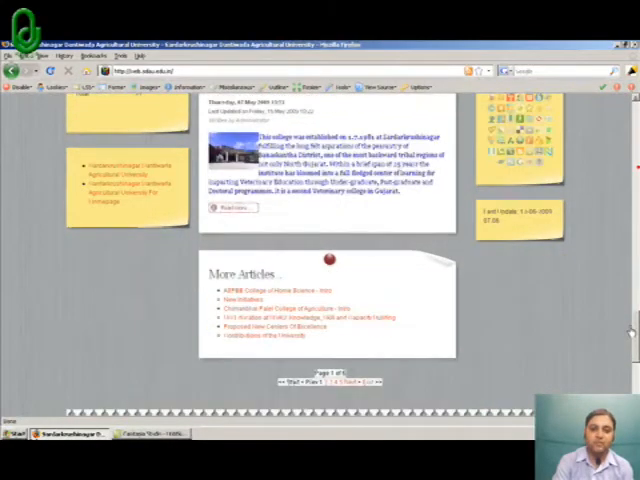
# Scroll down to the Wolfram search, Search Wikipedia, Polls and University Mandate article.
pyautogui.scroll(-3)
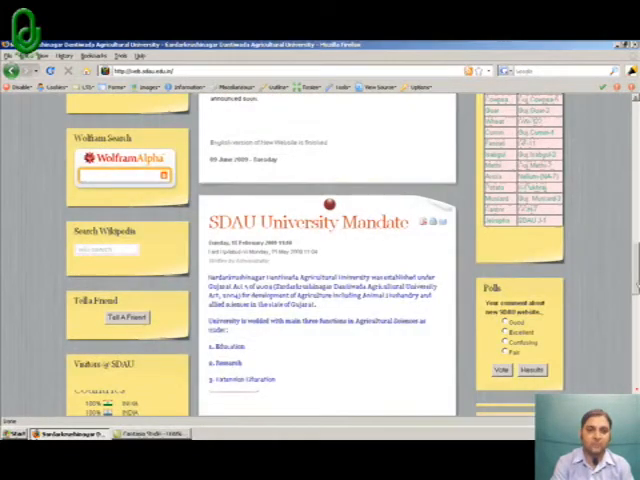
# Scroll down to the Visitors counter, Who's Online and College of Veterinary Science article.
pyautogui.scroll(-3)
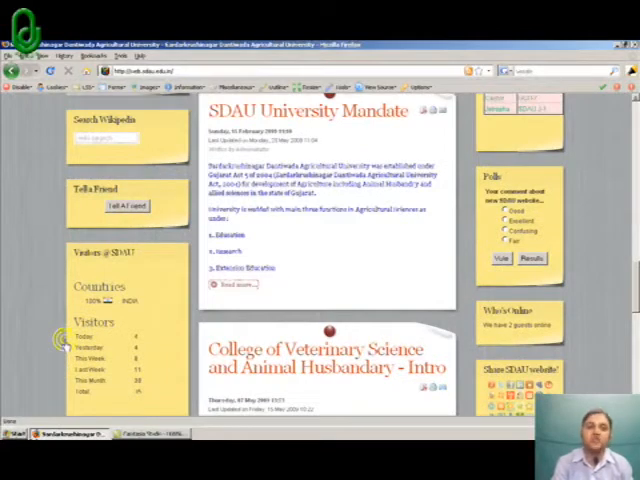
pyautogui.moveTo(124, 206)
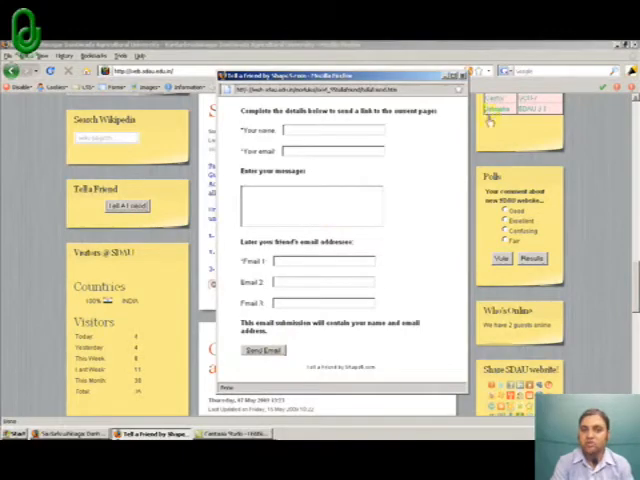
pyautogui.click(452, 76)
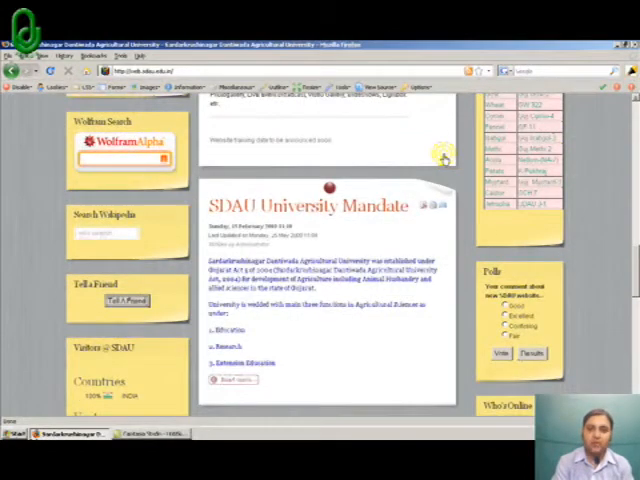
# Search Wikipedia for 'agriculture' from the homepage's Search Wikipedia box.
pyautogui.scroll(-3)
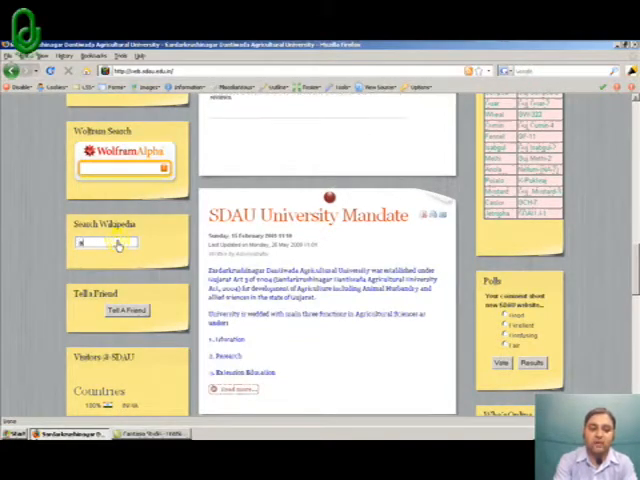
pyautogui.write('agriculture india')
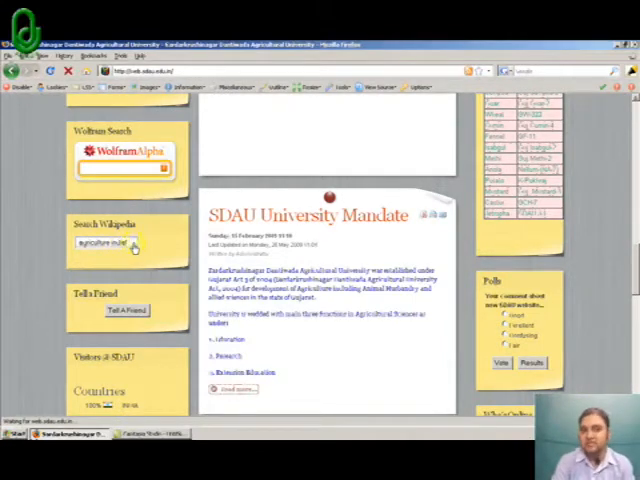
pyautogui.click(132, 244)
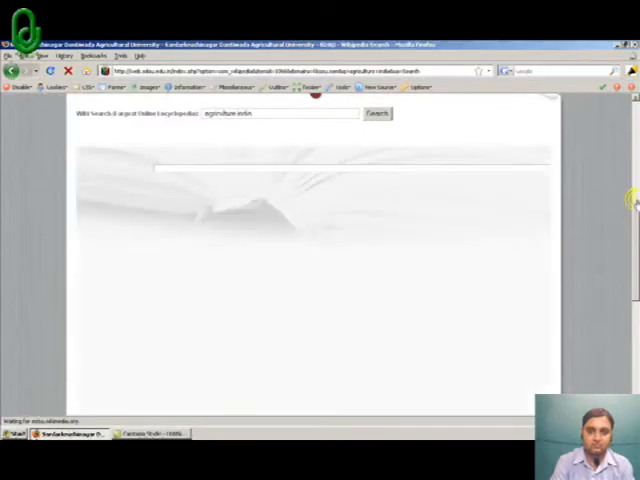
# Run the 'agriculture india' search on Wikipedia and browse the Agriculture in India results.
pyautogui.click(378, 114)
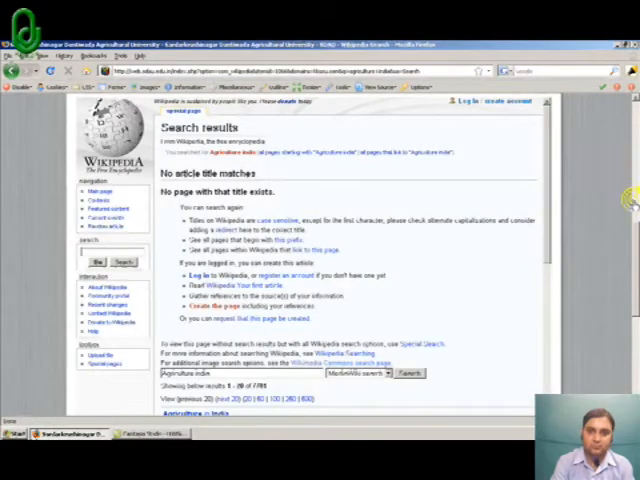
pyautogui.scroll(-3)
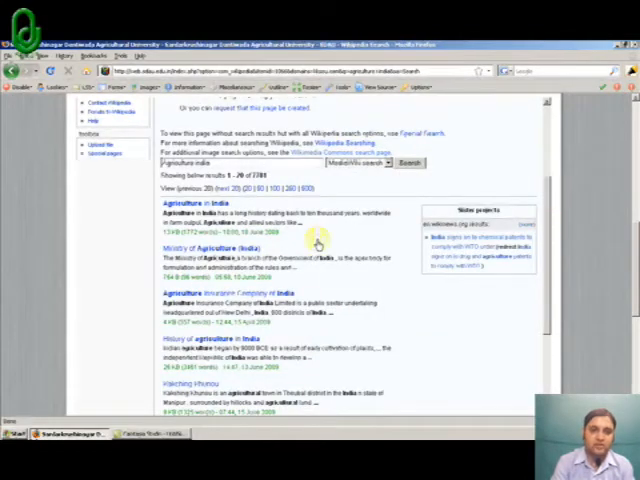
pyautogui.scroll(-3)
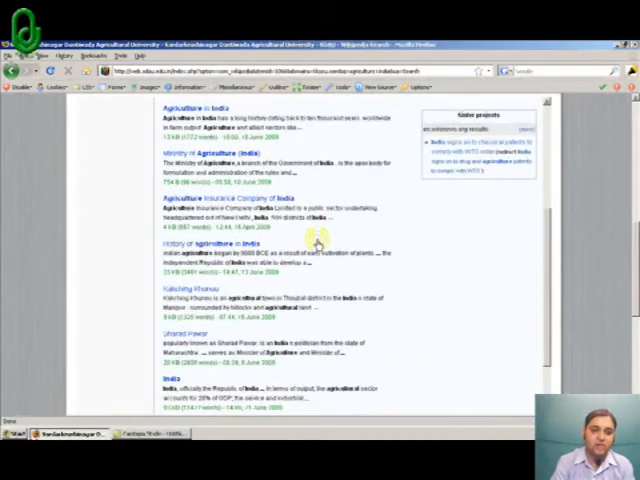
pyautogui.scroll(-3)
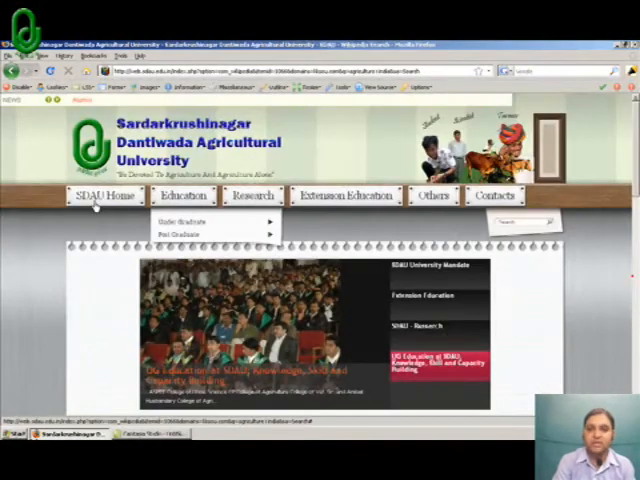
pyautogui.click(352, 196)
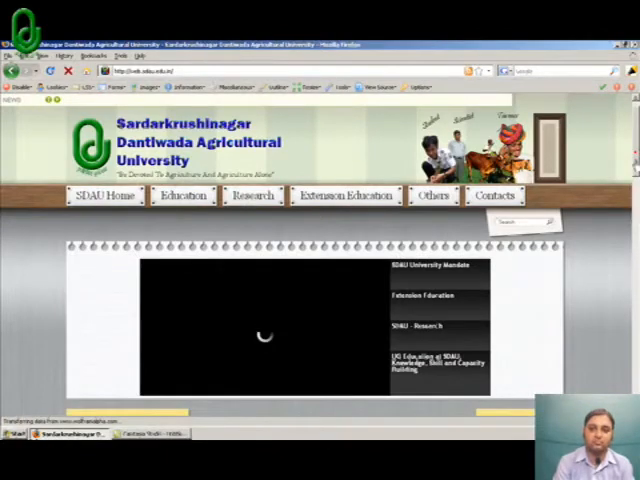
pyautogui.scroll(-3)
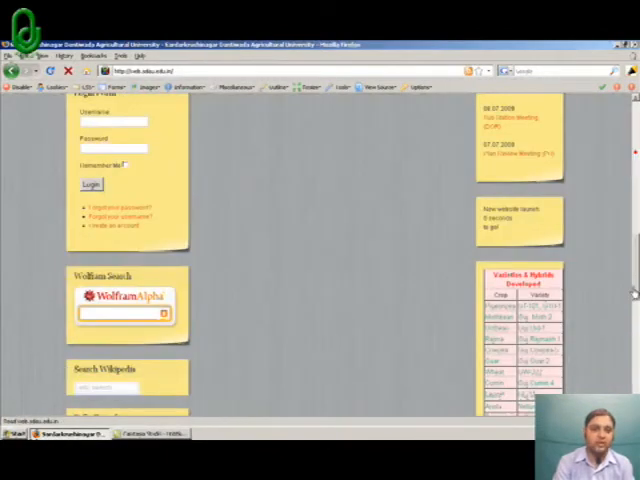
pyautogui.scroll(-3)
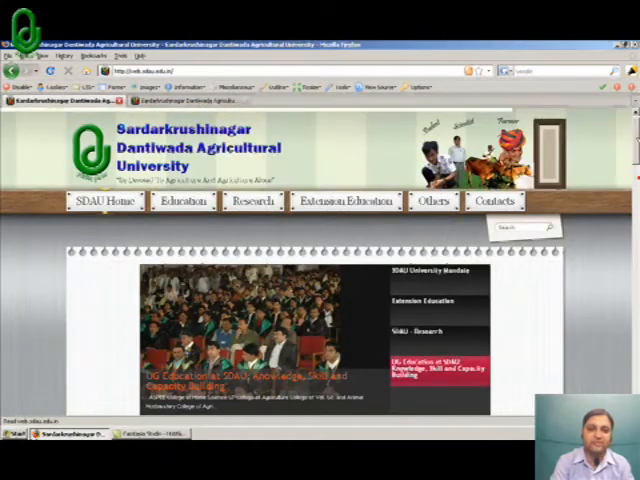
pyautogui.scroll(-3)
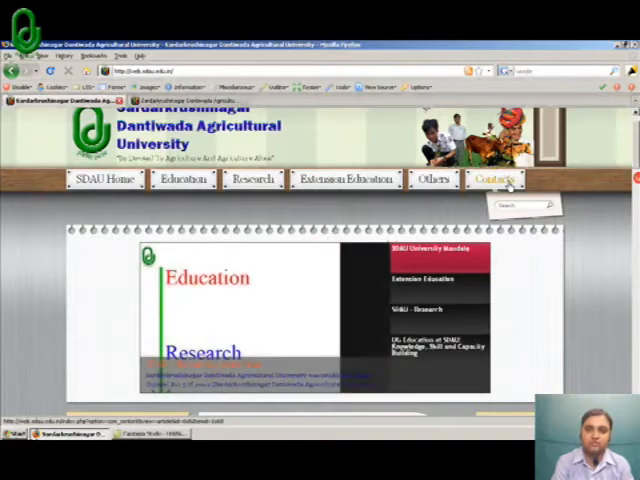
pyautogui.moveTo(432, 178)
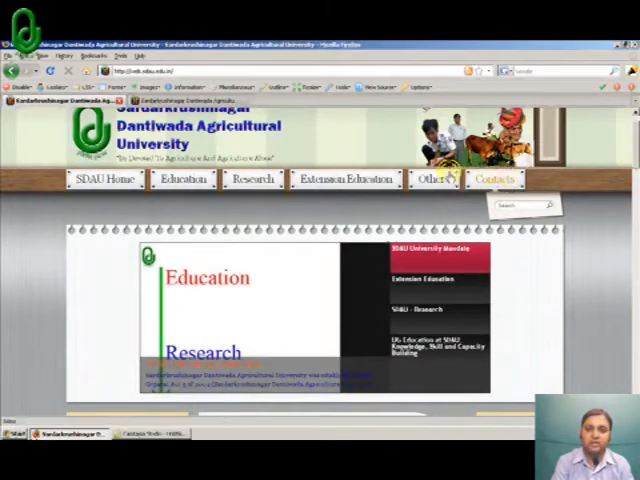
# Open the SDAU Events Calendar page with its monthly view and Coming Events list.
pyautogui.click(438, 180)
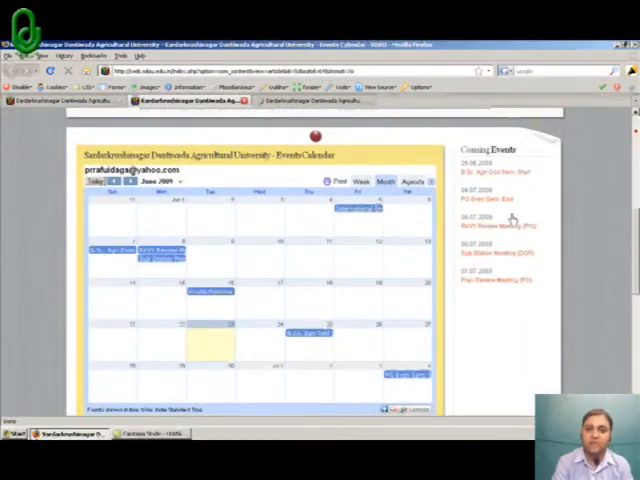
# Open the 'See the SDAU Website Development LIVE' broadcast page from the calendar.
pyautogui.scroll(-3)
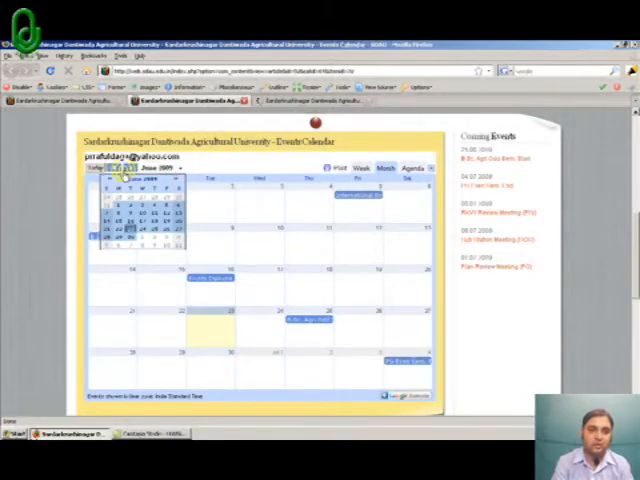
pyautogui.click(122, 168)
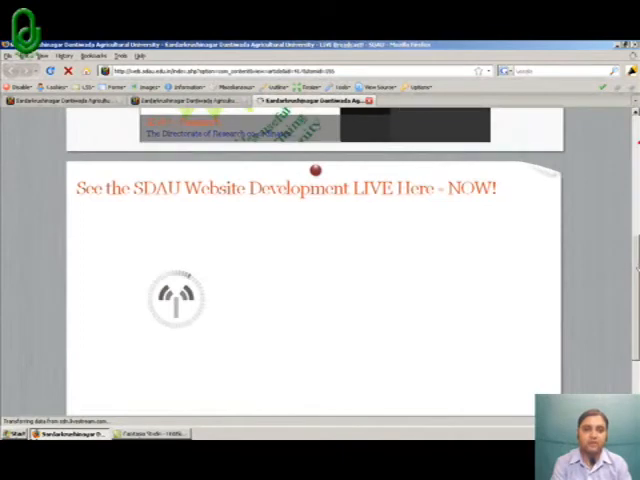
pyautogui.scroll(-3)
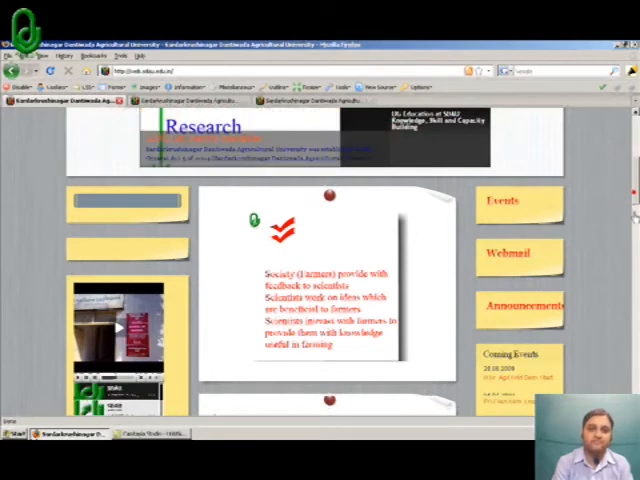
# Scroll the homepage down to the Announcements article, Coming Events list and Login Form.
pyautogui.scroll(-3)
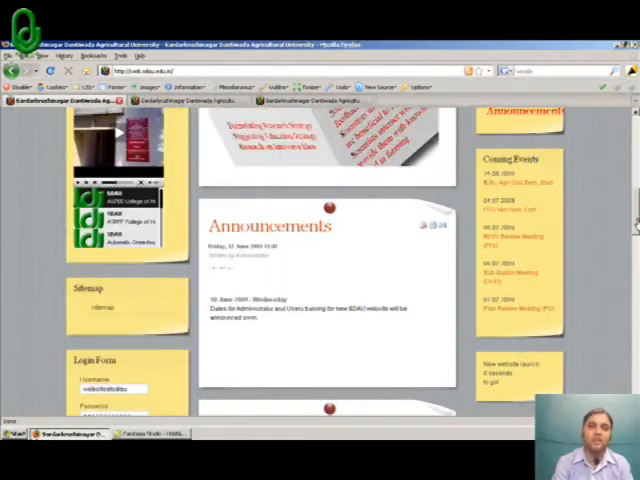